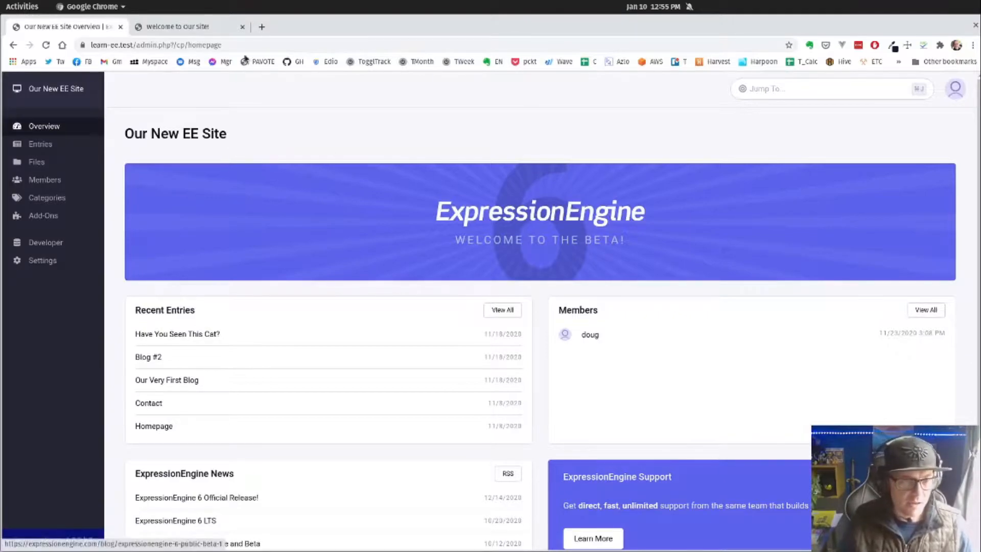
On the public site tab, append /gerbils to the URL to trigger an error page.
click(183, 27)
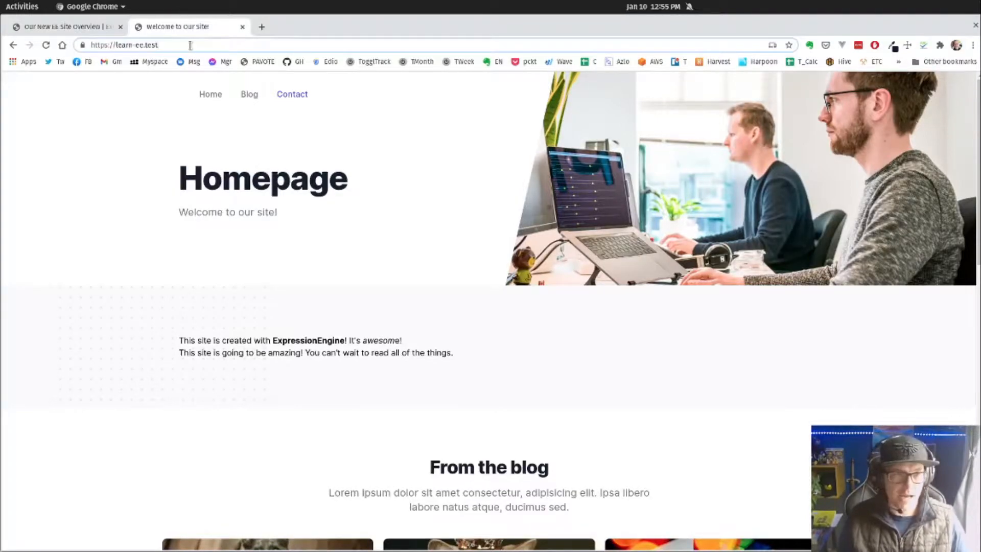
text(/gerbils)
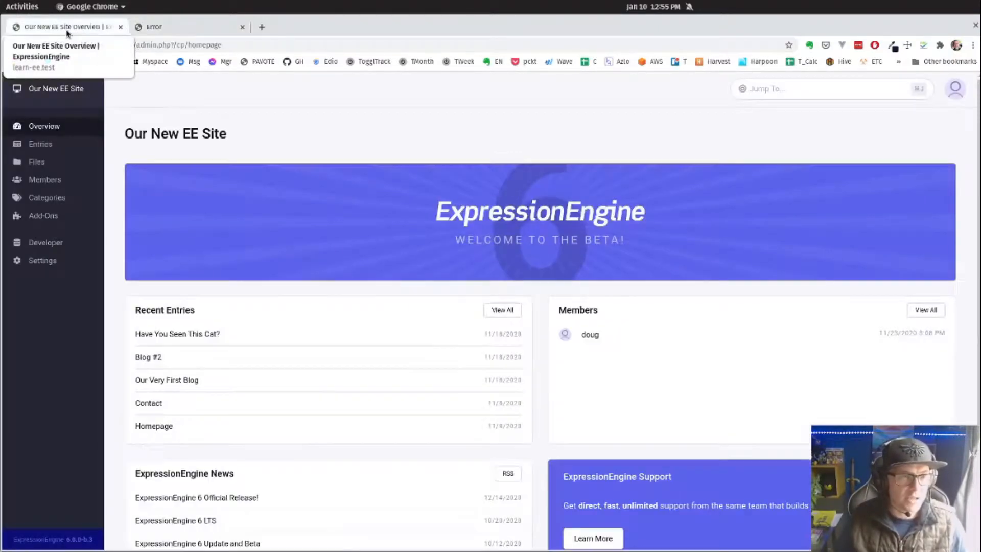
mouse_move(214, 61)
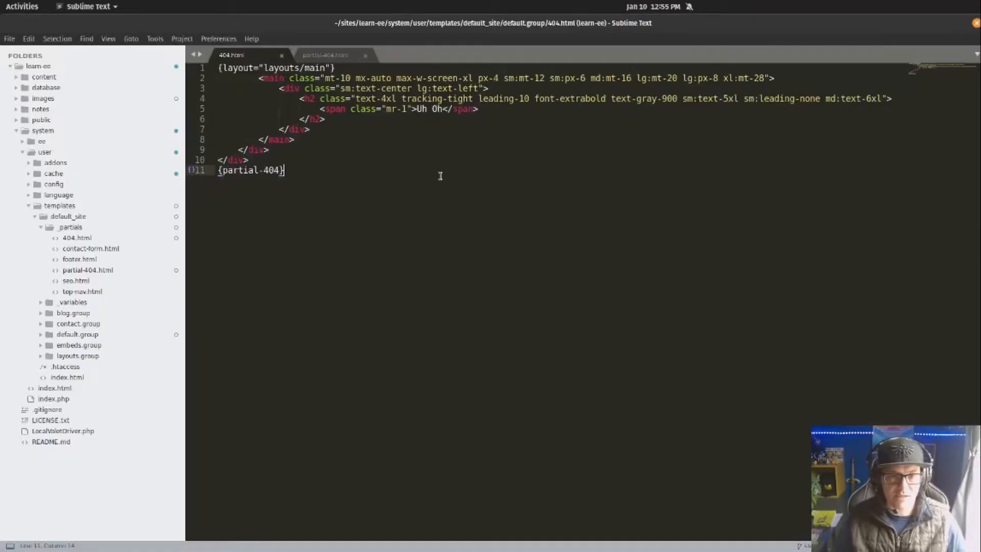
mouse_move(445, 152)
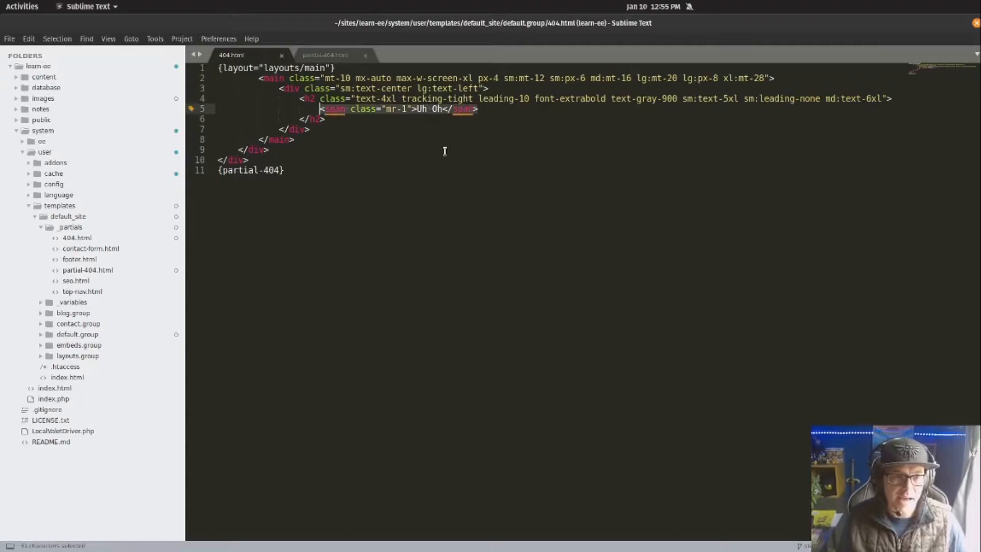
View the partial-404.html error partial, then return to Chrome.
click(327, 55)
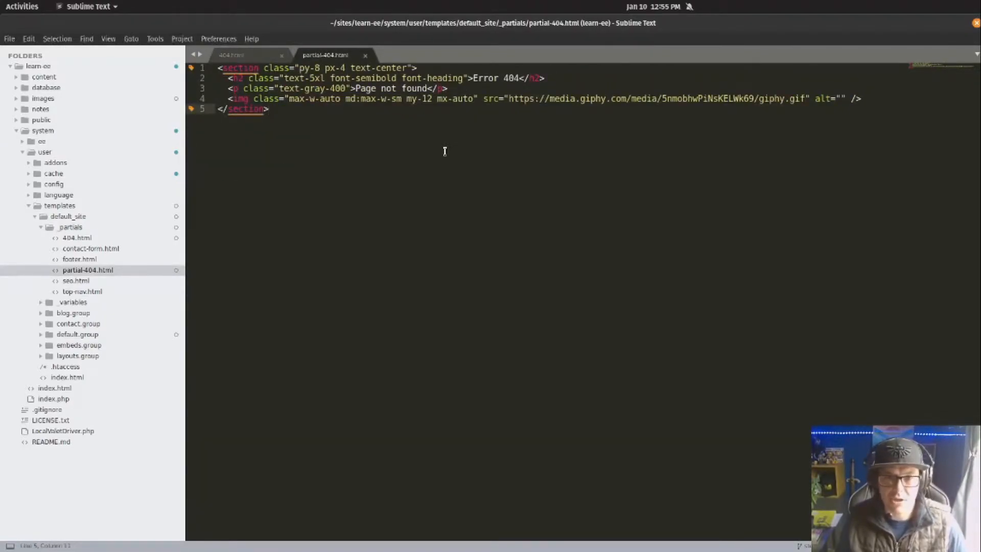
key(alt+Tab)
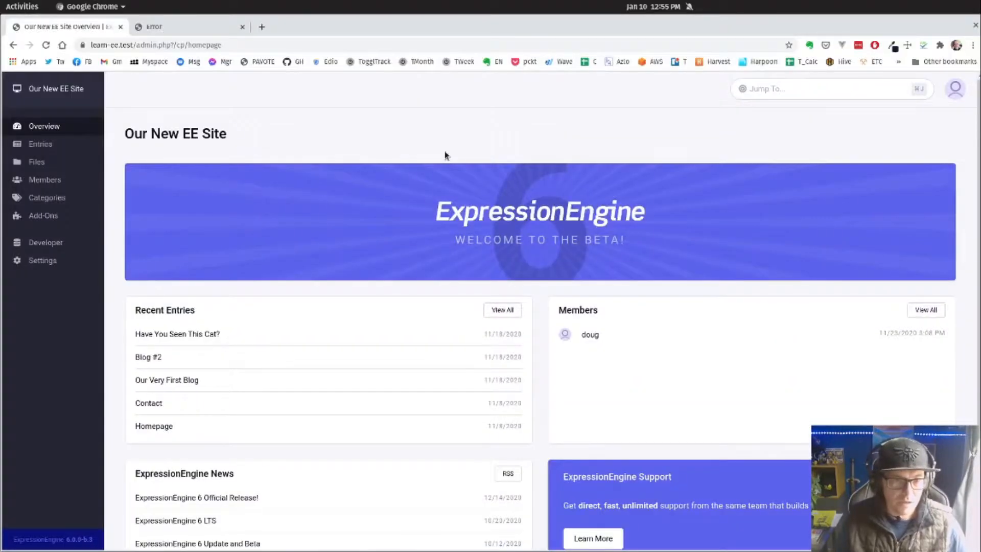
mouse_move(388, 106)
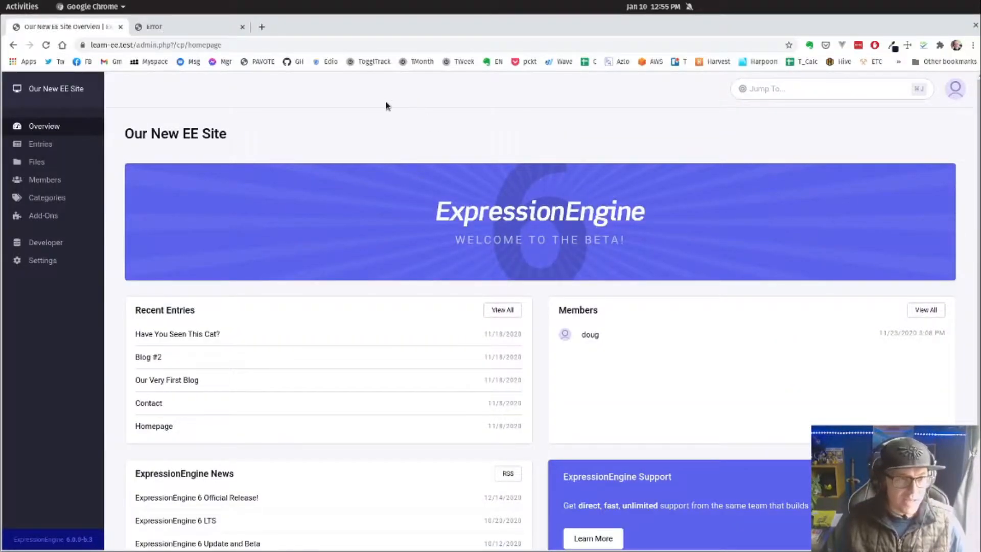
From Developer > Templates, open Template Settings via the gear icon.
click(46, 243)
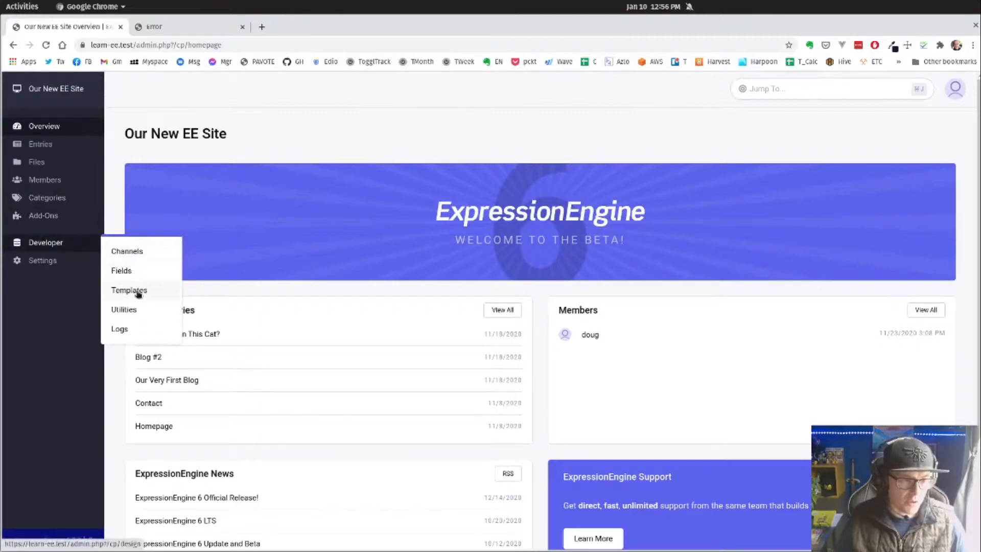
click(129, 290)
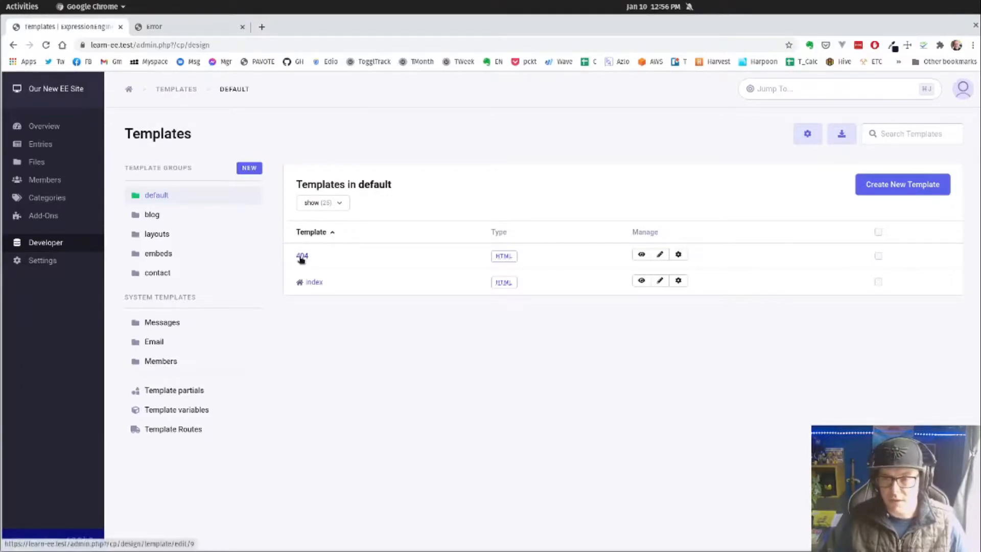
mouse_move(630, 173)
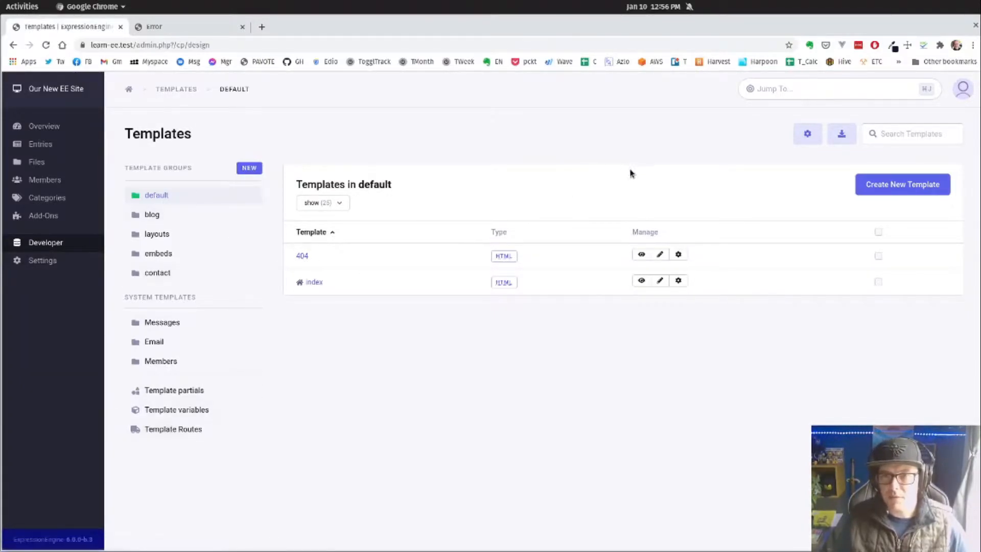
click(807, 134)
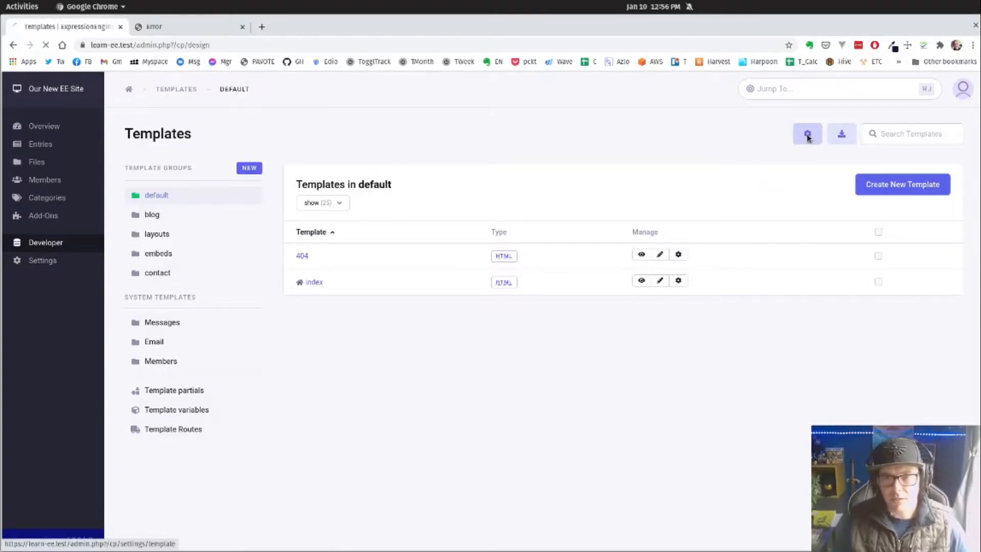
click(807, 134)
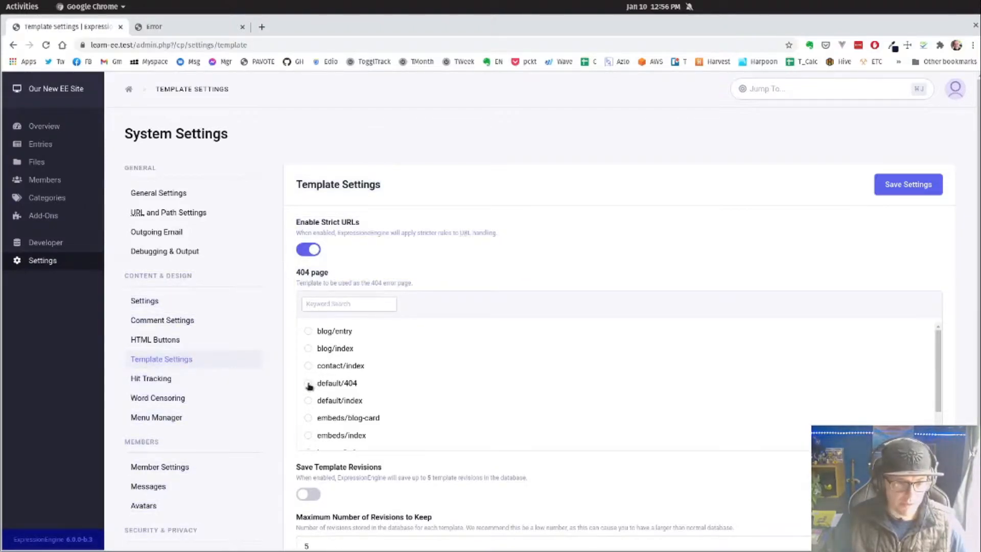
Save default/404 as the 404 page, then check the /gerbils tab shows Error 404.
click(308, 383)
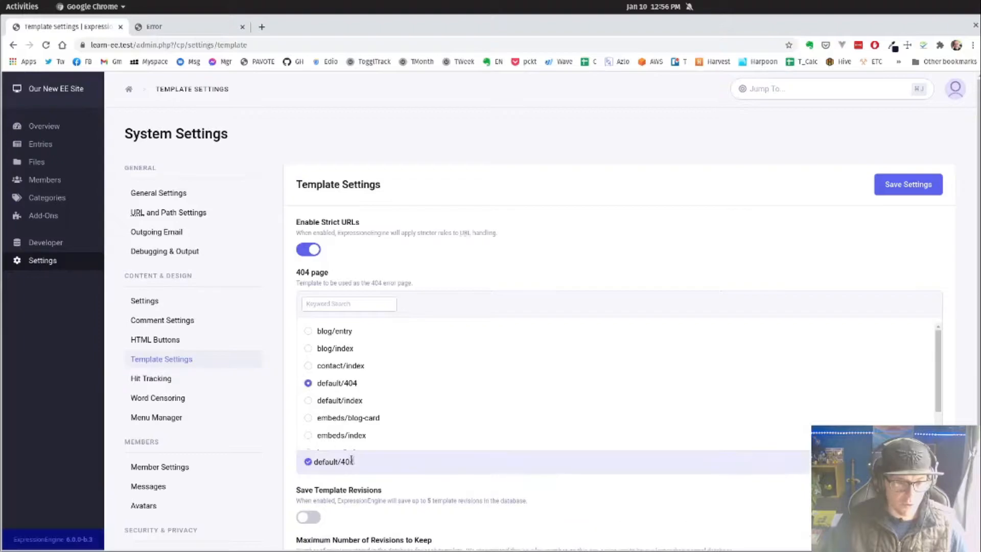
scroll(down, 3)
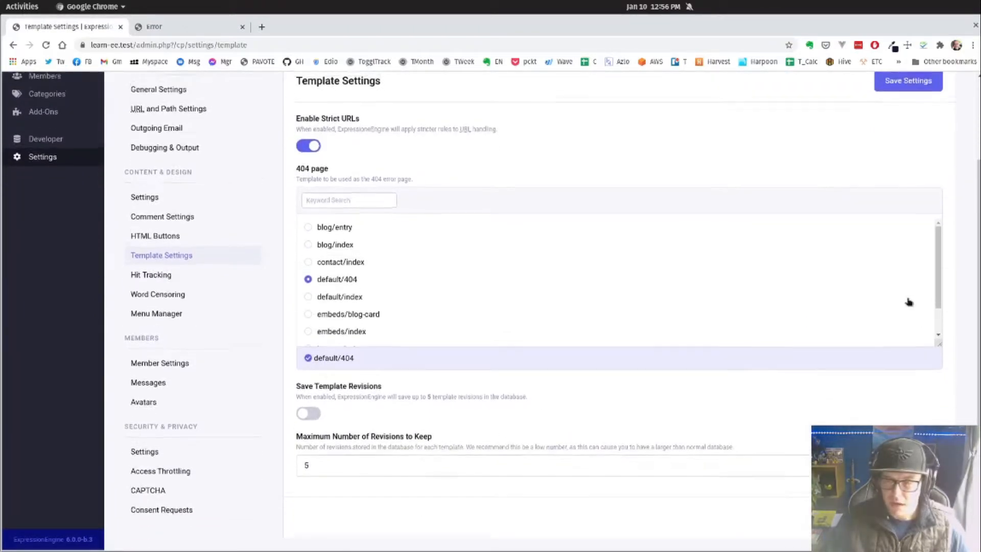
click(908, 81)
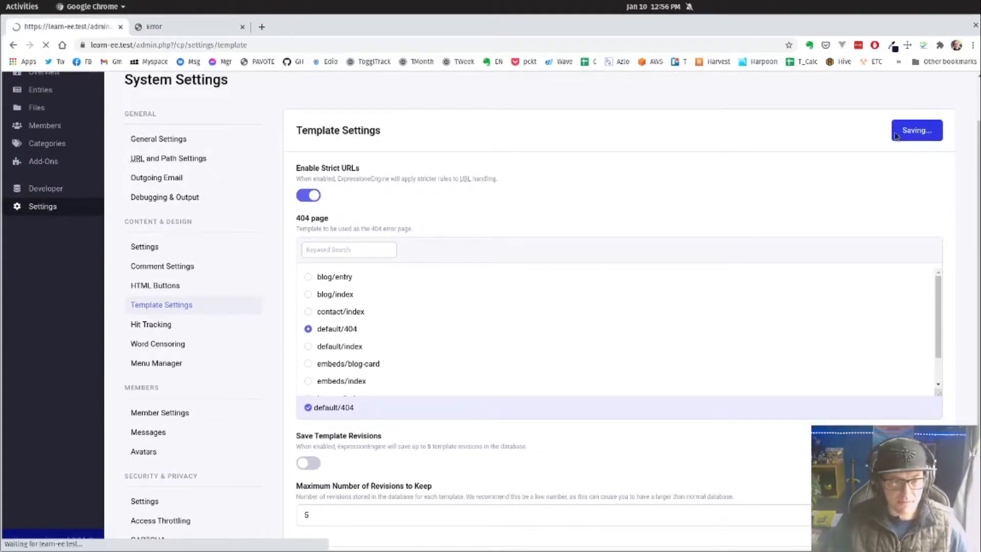
click(917, 130)
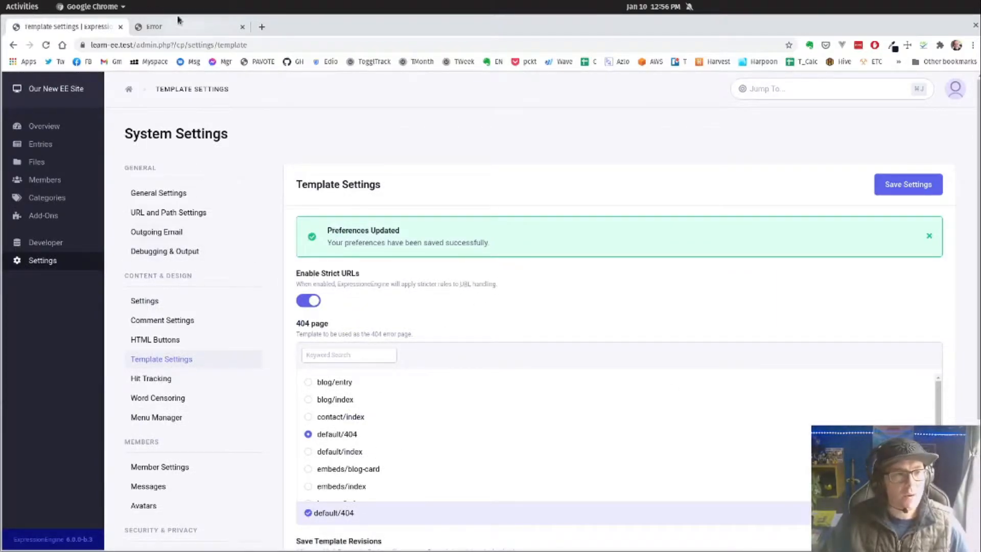
click(167, 27)
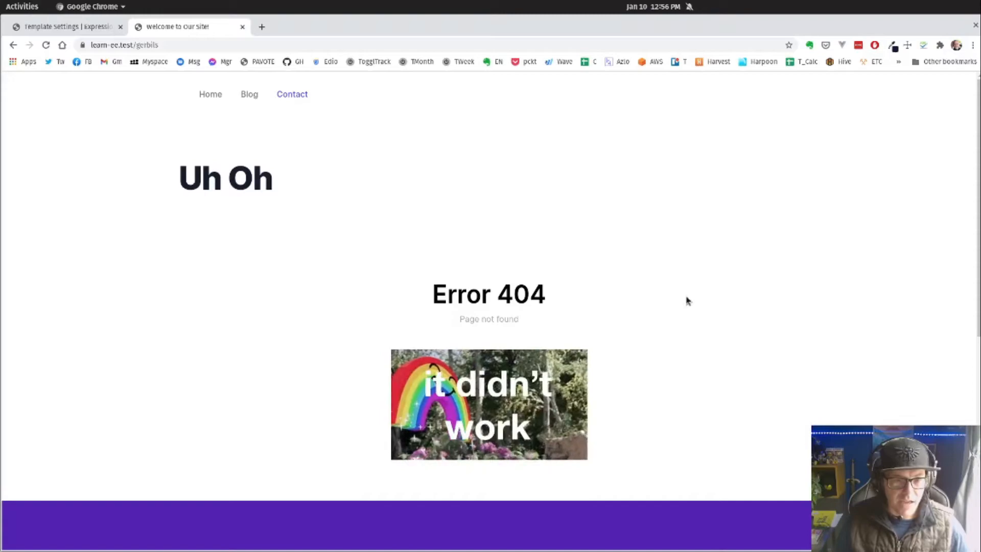
mouse_move(67, 90)
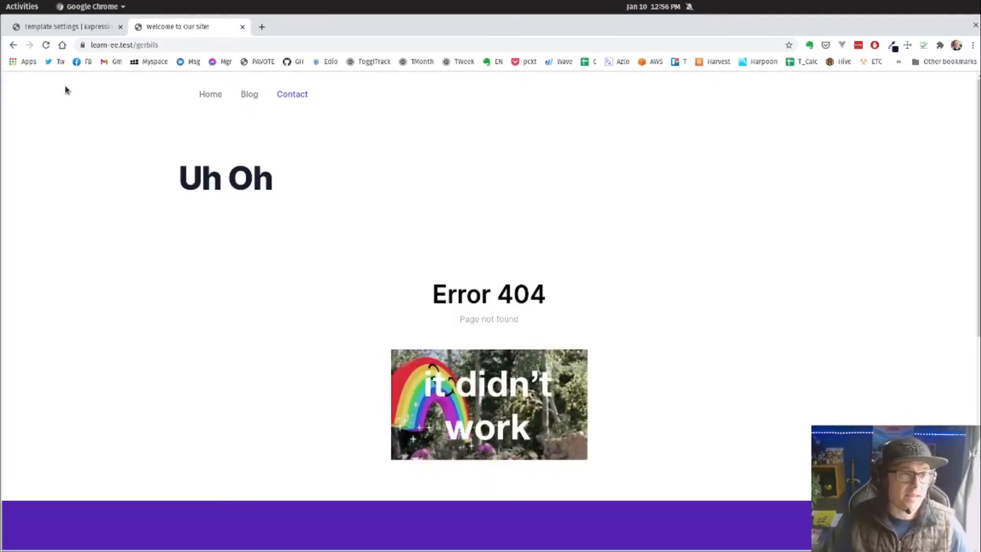
Search the docs for '404', open 404 Pages, and read 'When is a 404 Page Shown?'.
click(72, 27)
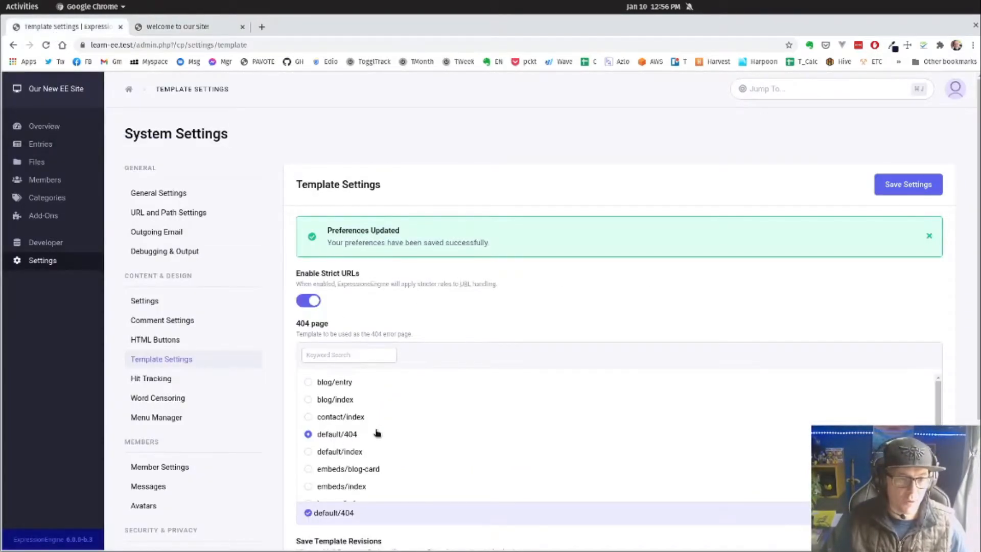
mouse_move(292, 150)
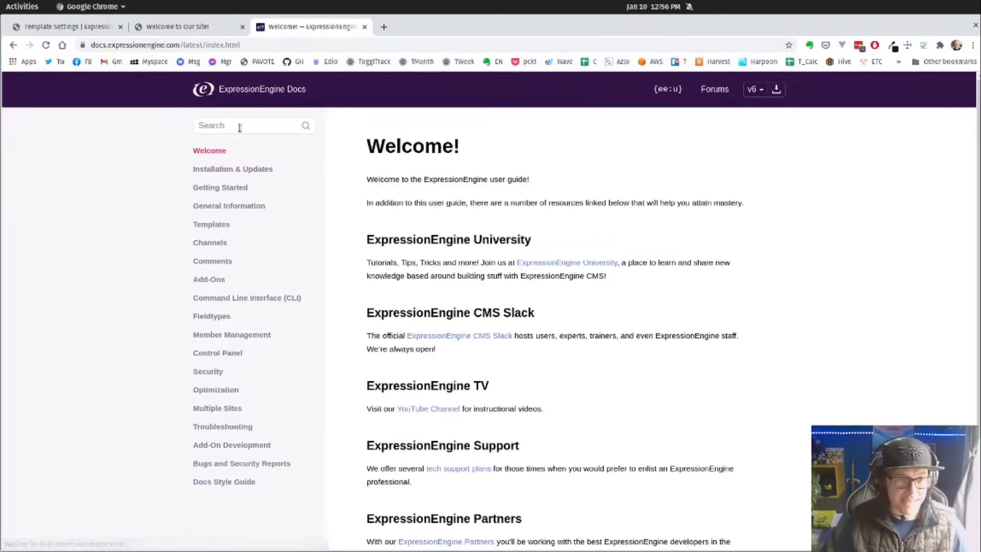
text(404)
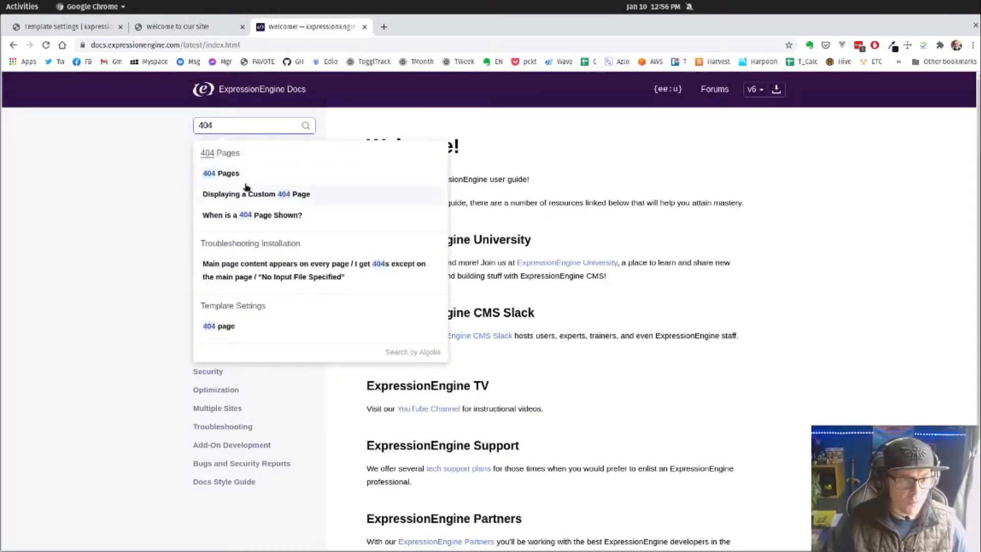
click(221, 173)
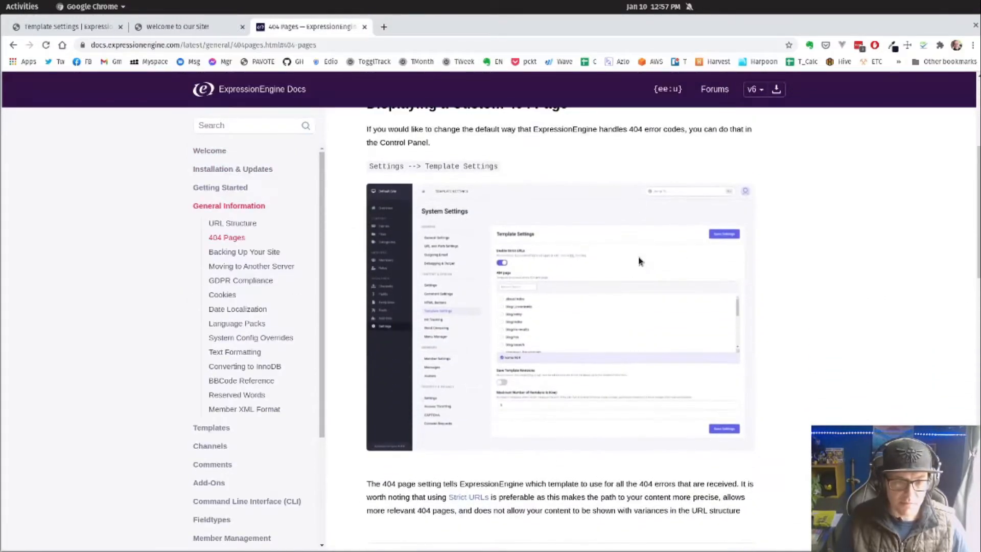
scroll(down, 3)
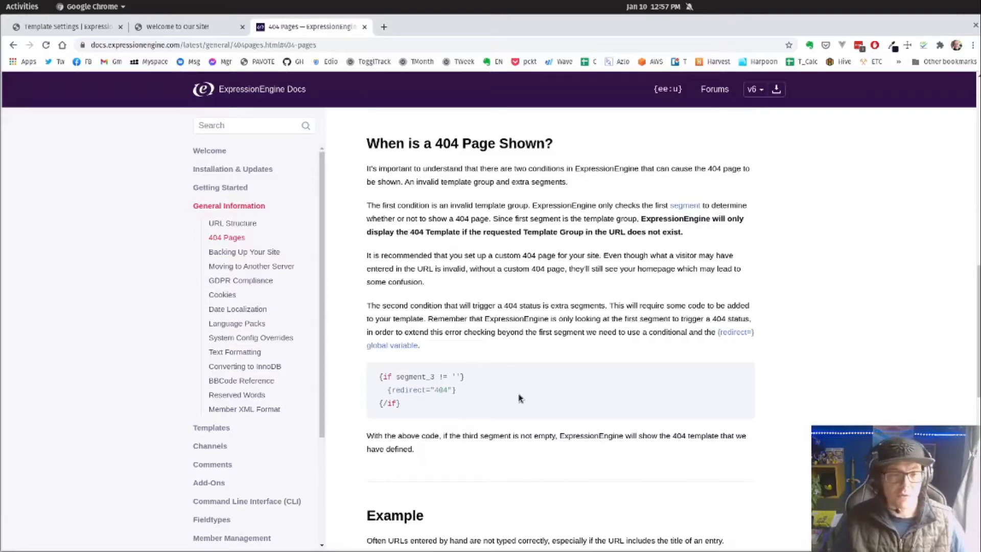
drag(378, 376, 401, 403)
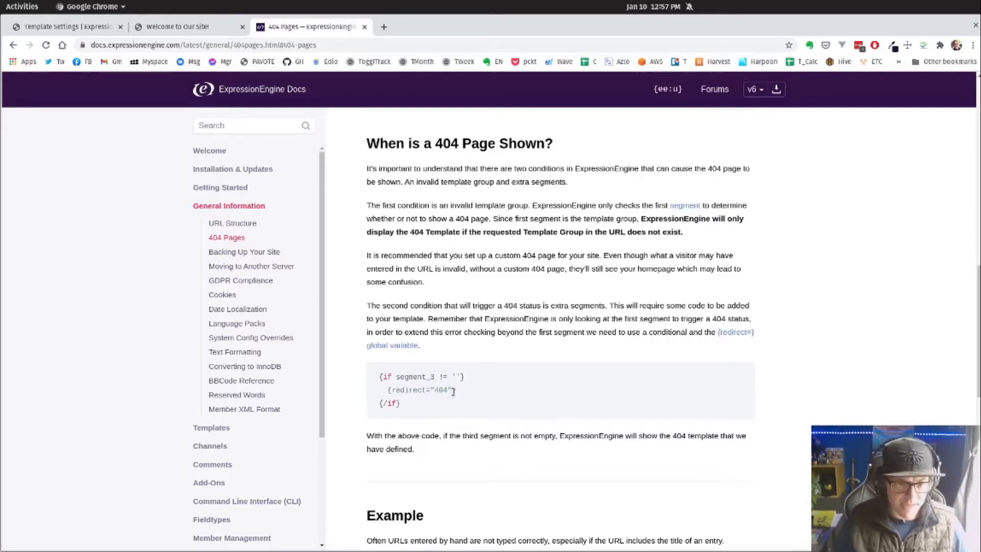
scroll(down, 3)
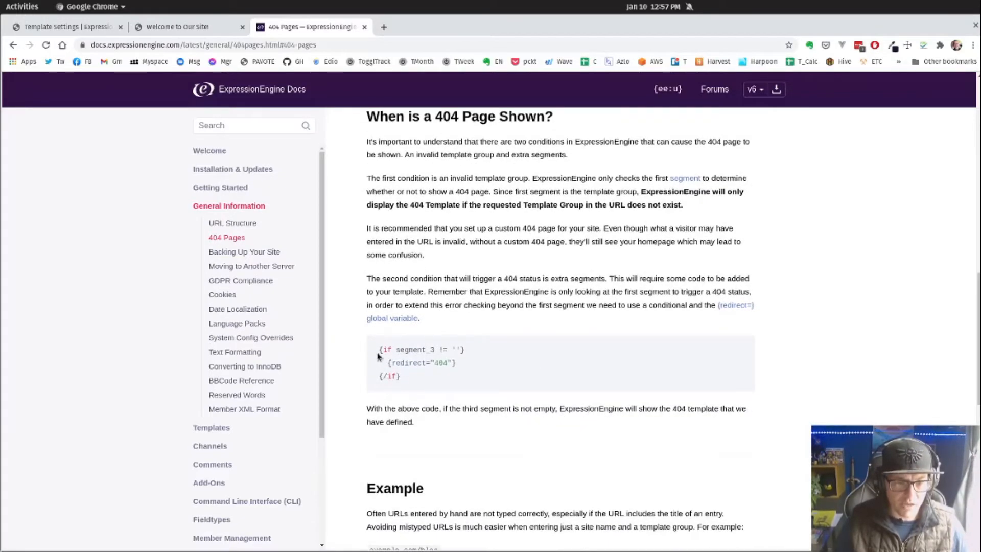
mouse_move(467, 356)
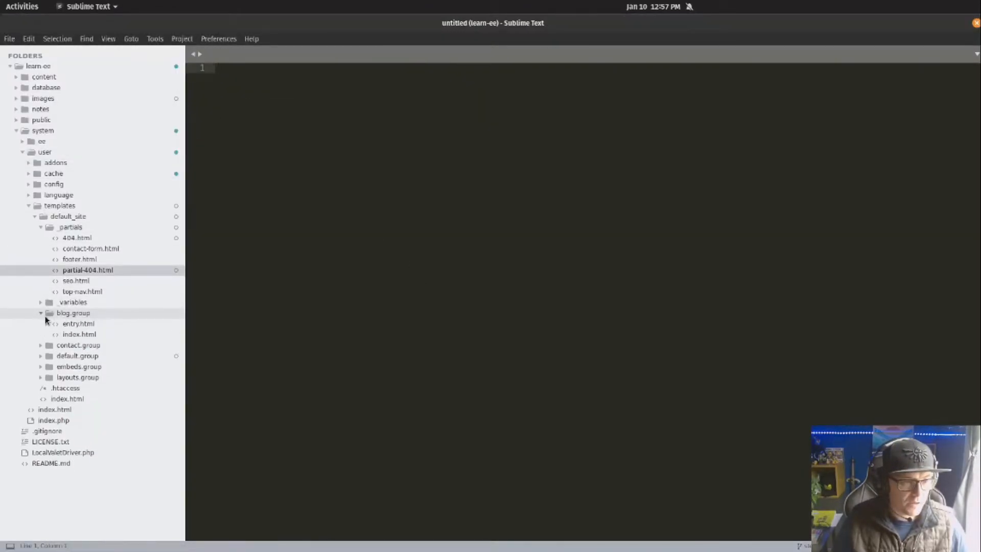
Add {if no_results}{redirect="404"}{/if} after the channel entries tag in blog.group/entry.html and save.
double_click(78, 323)
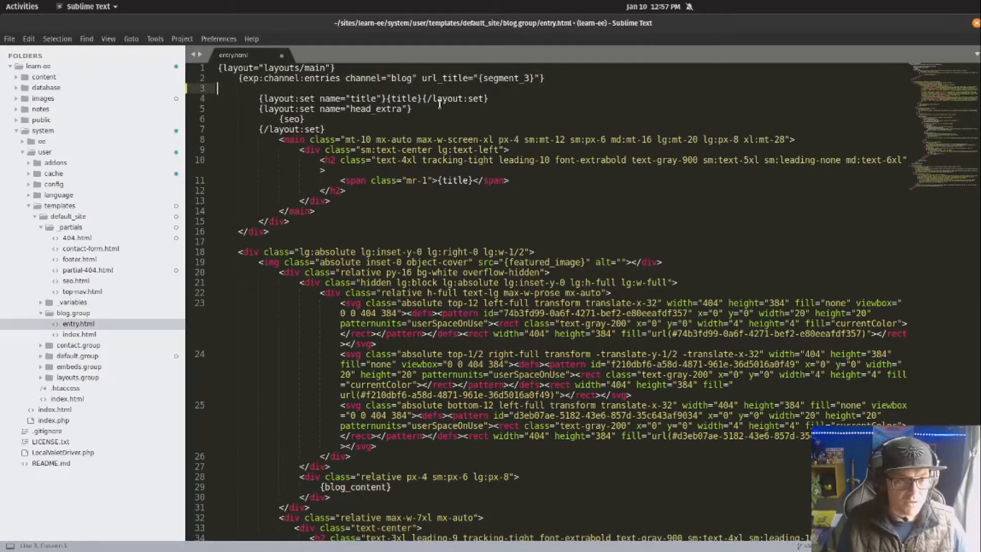
key(Return)
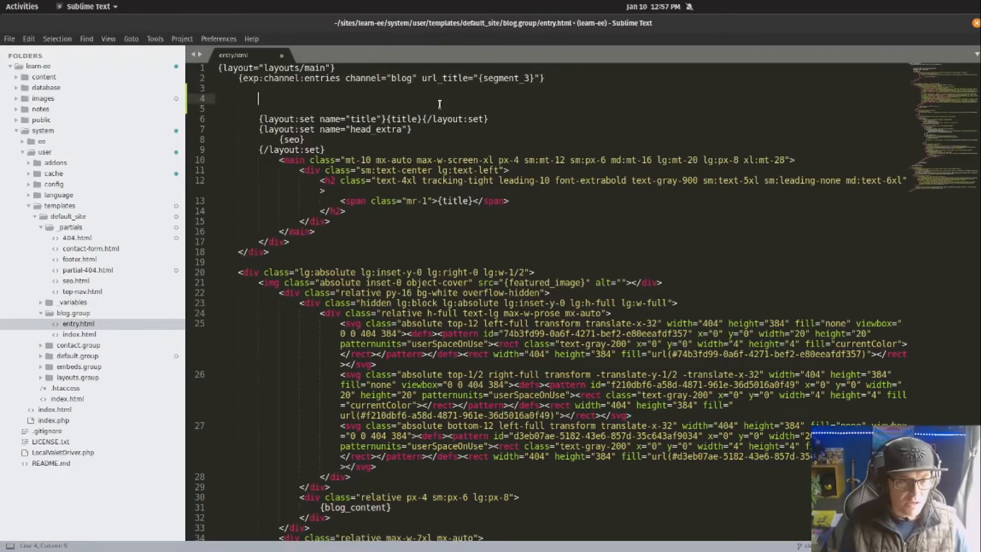
text(pf)
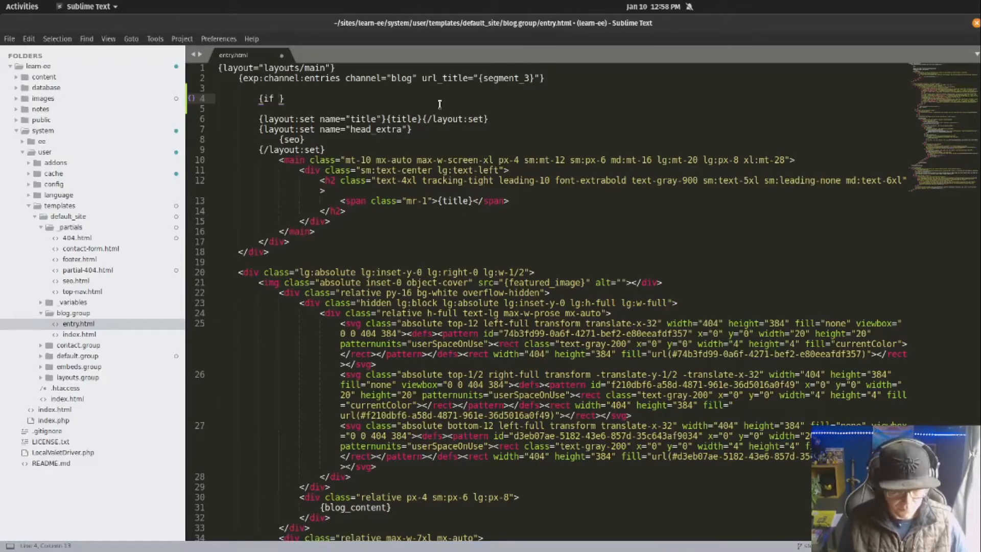
key(alt+Tab)
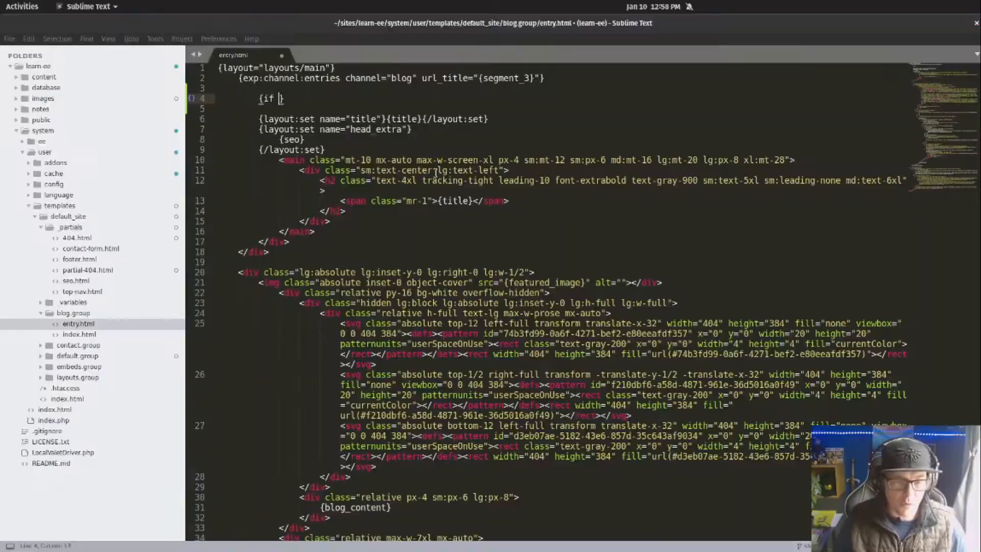
text(no results})
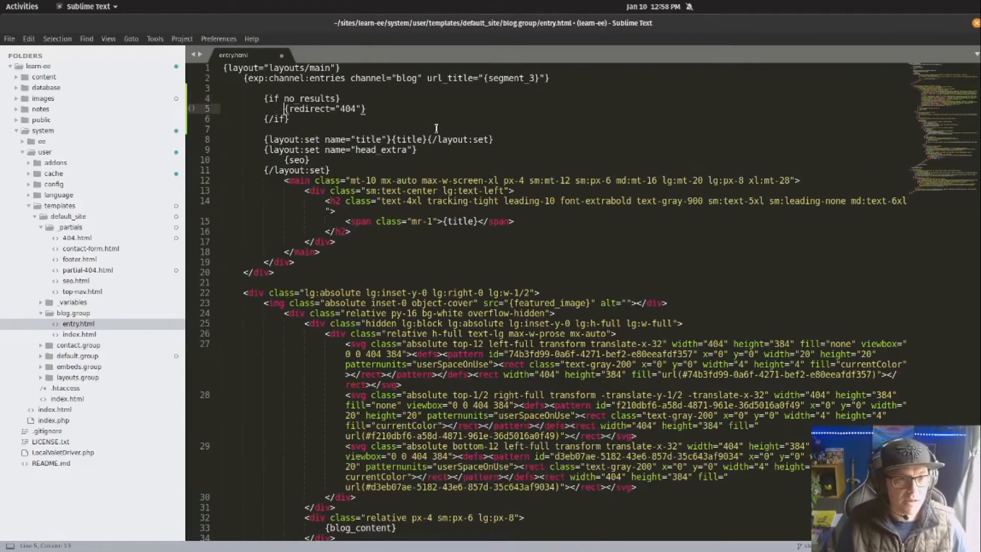
key(Alt+Tab)
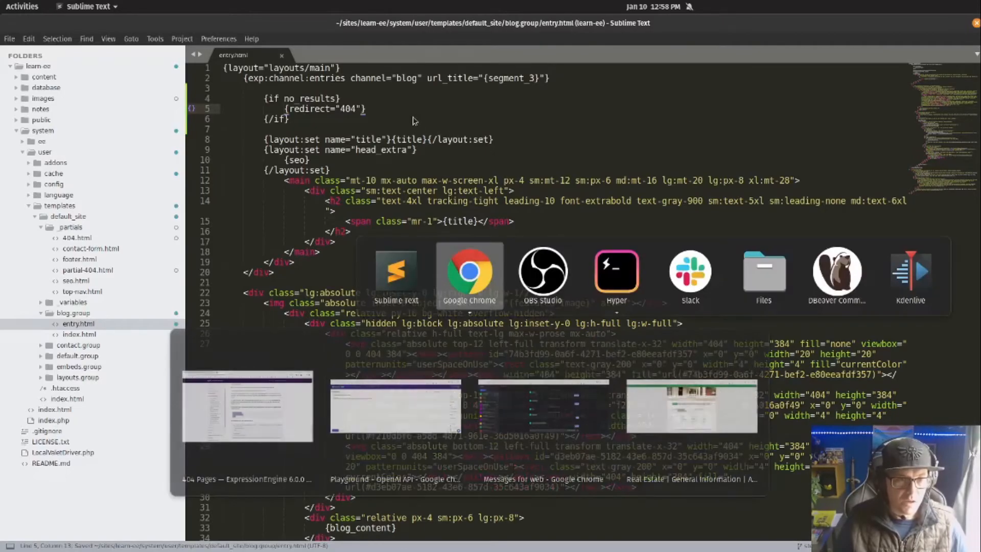
Open the 'Have You Seen This Cat?' entry from the local site's Blog listing.
click(469, 272)
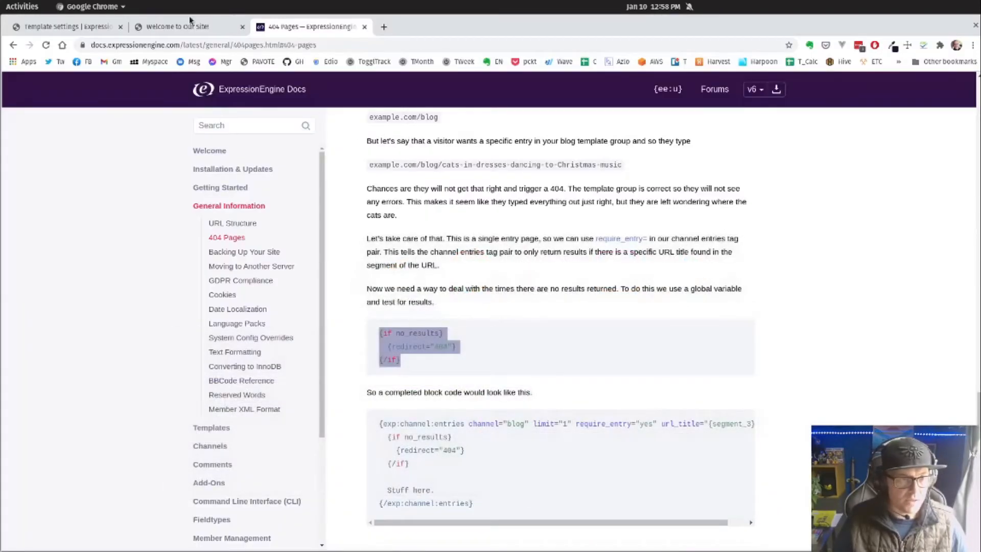
click(177, 26)
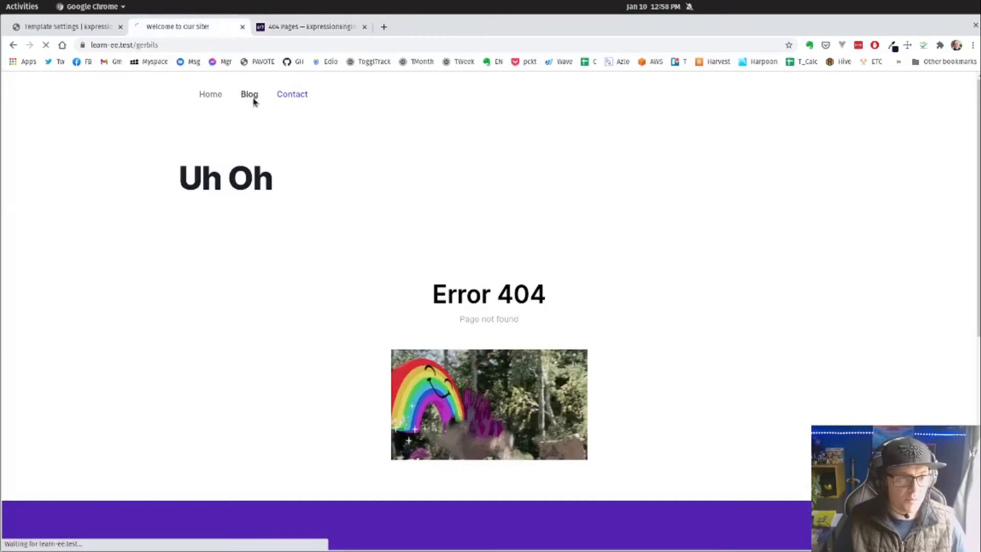
click(249, 94)
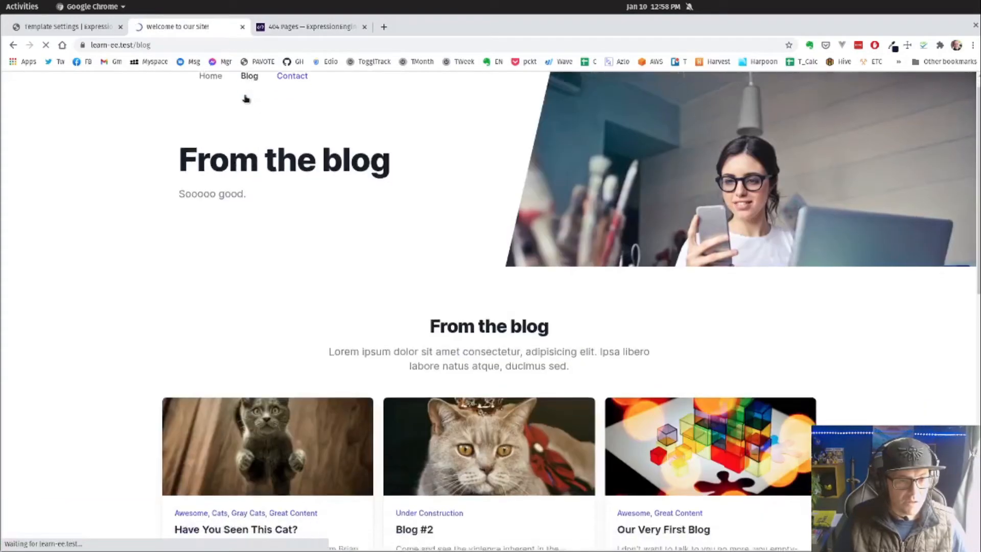
scroll(down, 3)
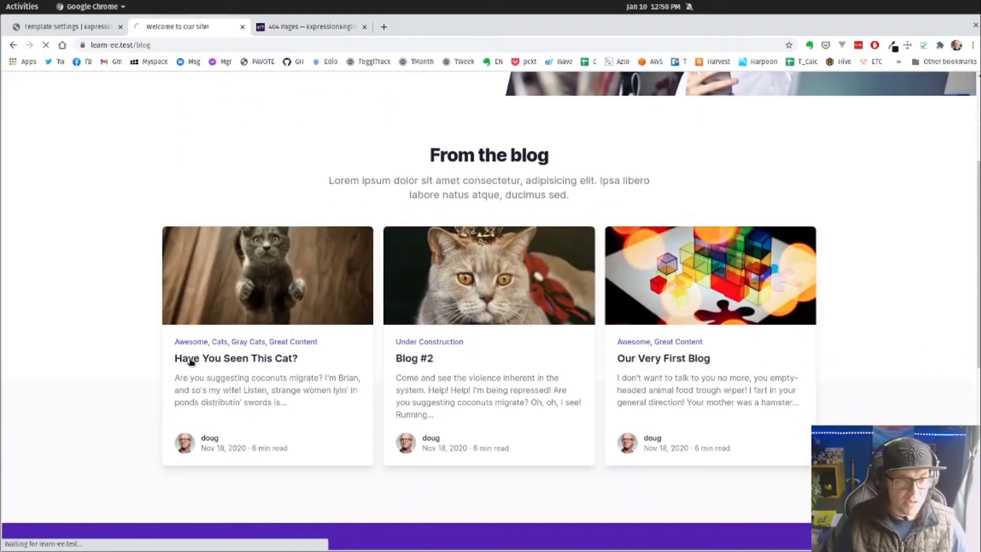
click(236, 358)
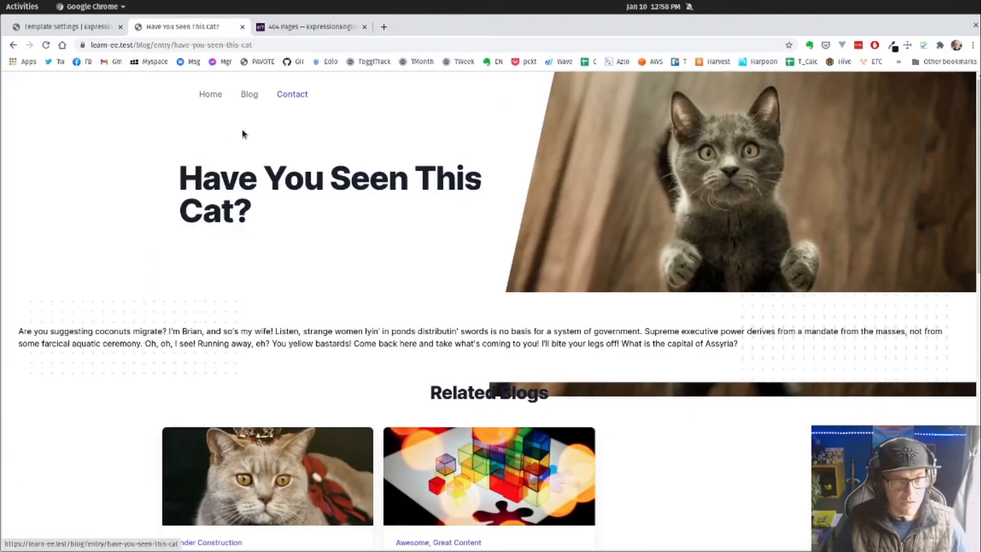
click(153, 45)
text(eeeeeeee)
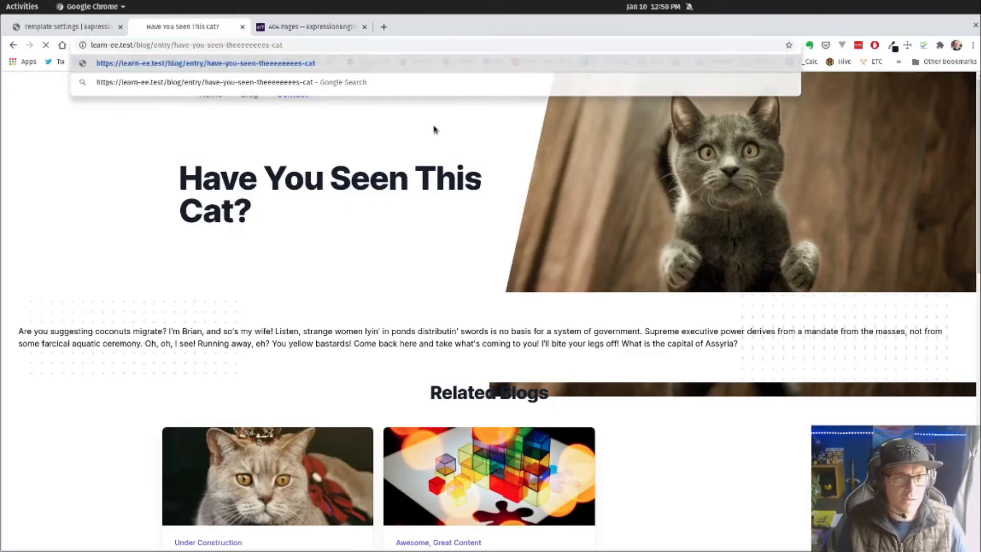
Load the misspelled entry URL and scroll through the custom Error 404 page.
key(Return)
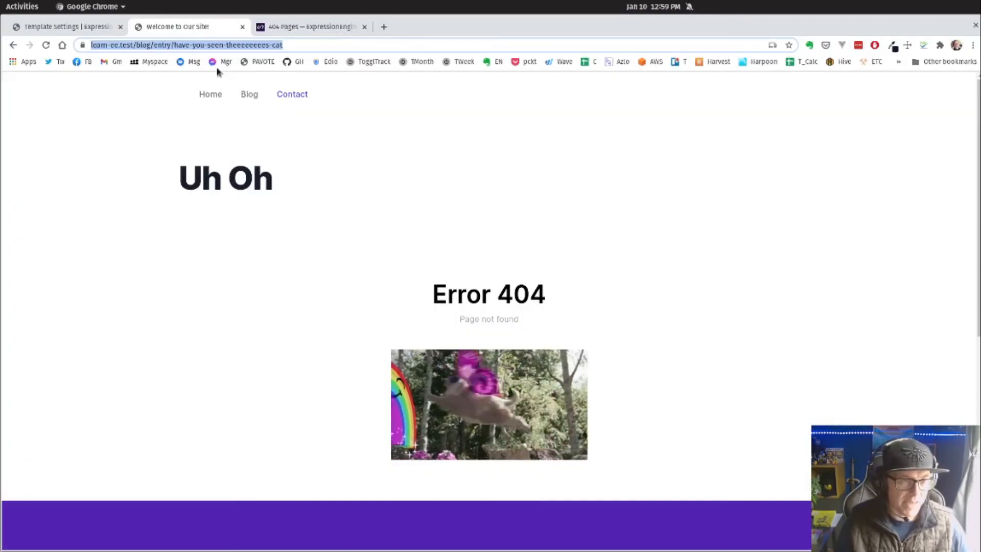
scroll(down, 3)
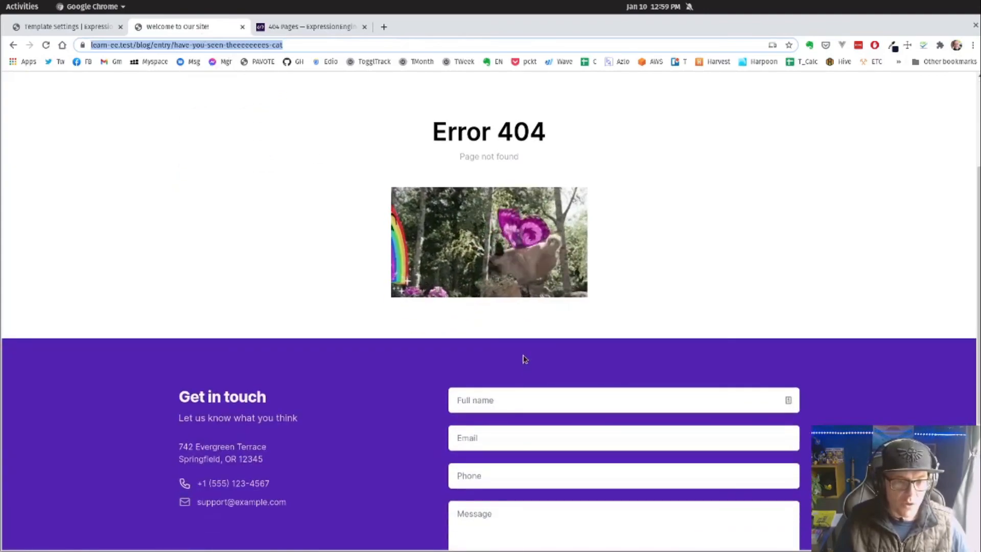